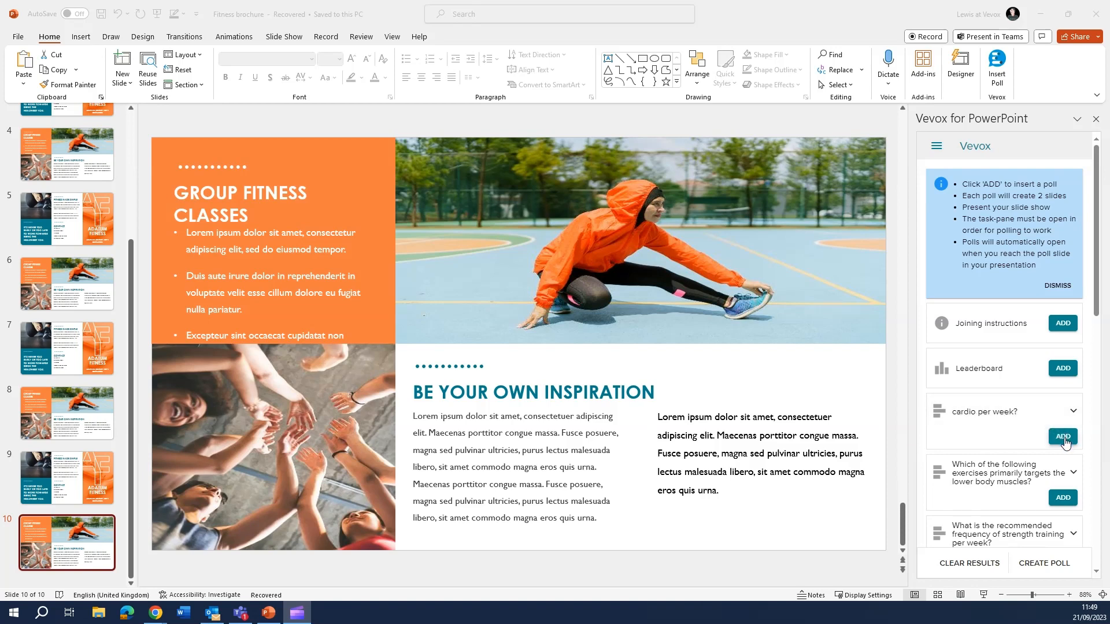
- Add the 'cardio per week?' Vevox poll to the Fitness brochure deck
{"action": "left_click", "coordinate": [1062, 435]}
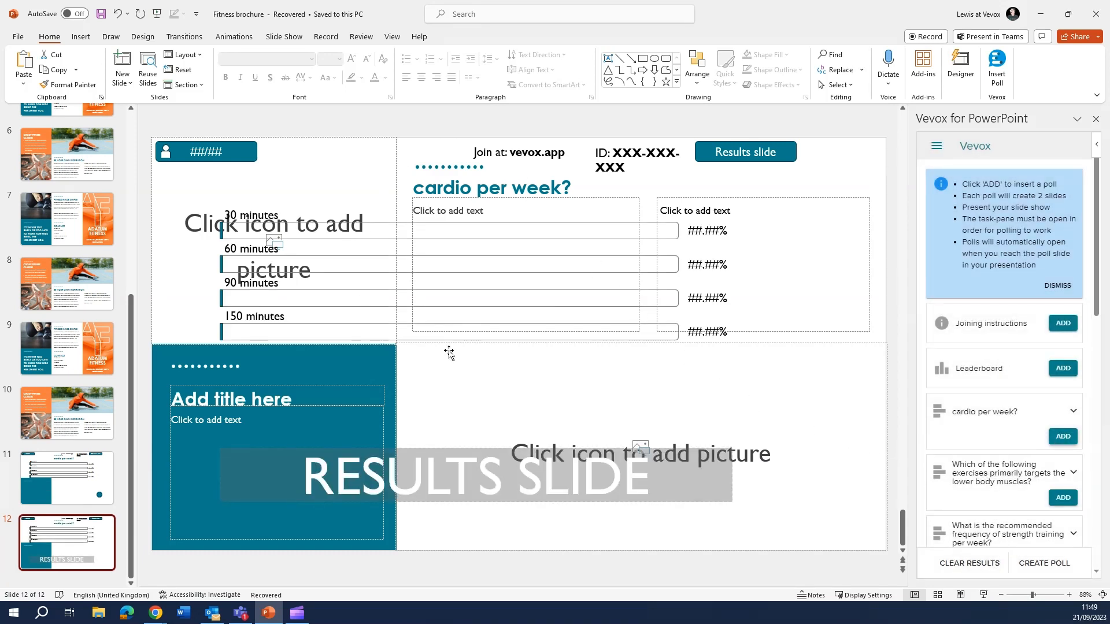
{"action": "mouse_move", "coordinate": [425, 362]}
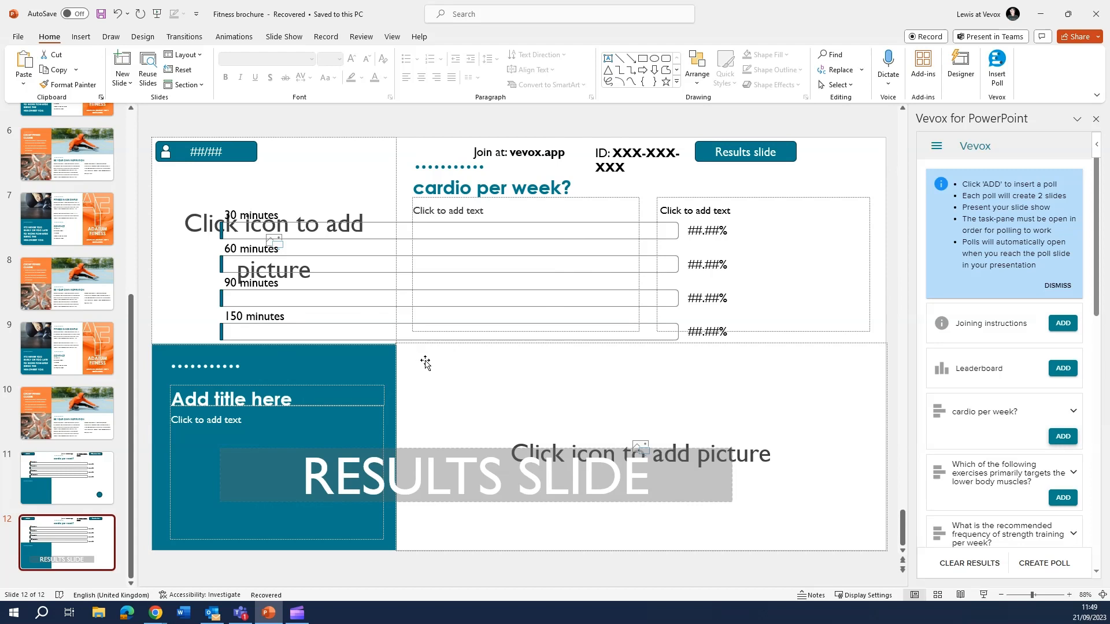
{"action": "mouse_move", "coordinate": [308, 305]}
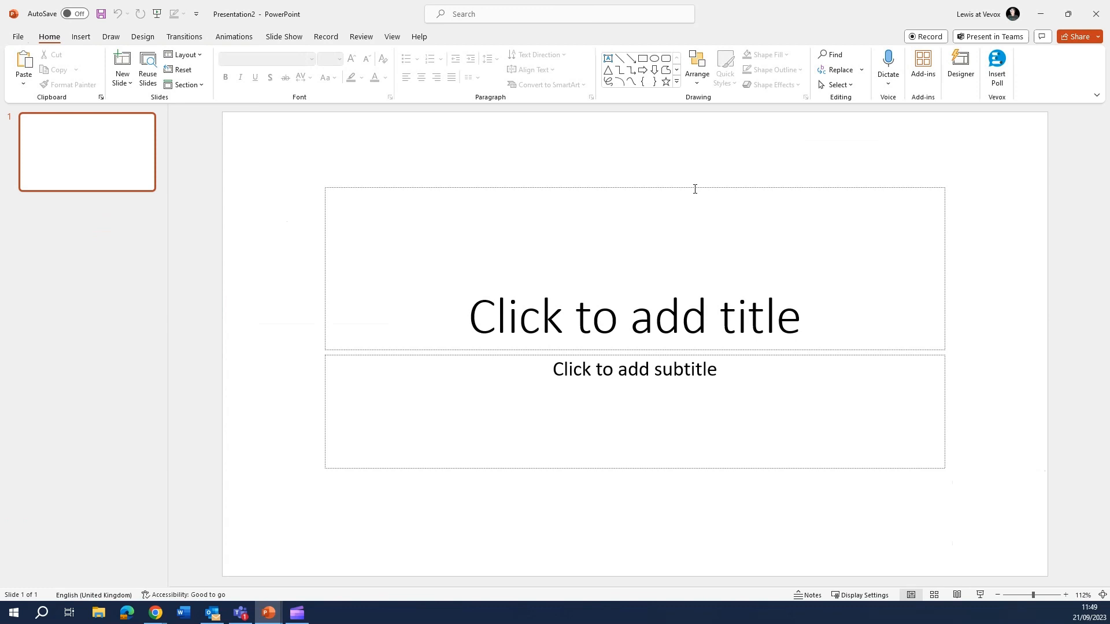
- Open the Vevox for PowerPoint pane in the new blank presentation
{"action": "left_click", "coordinate": [997, 63]}
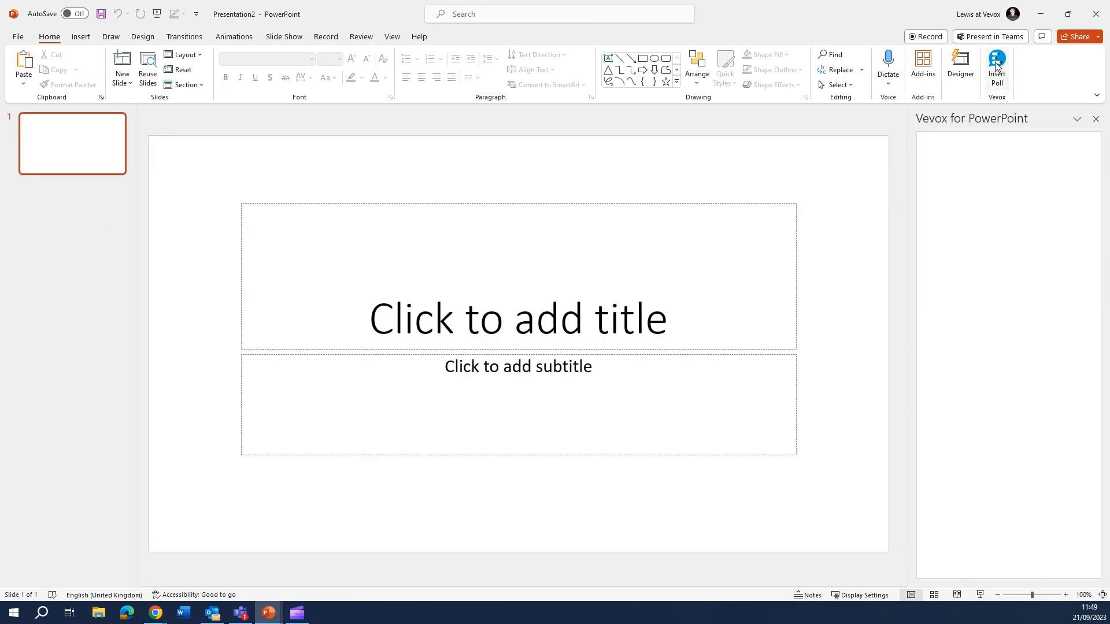
{"action": "left_click", "coordinate": [996, 67]}
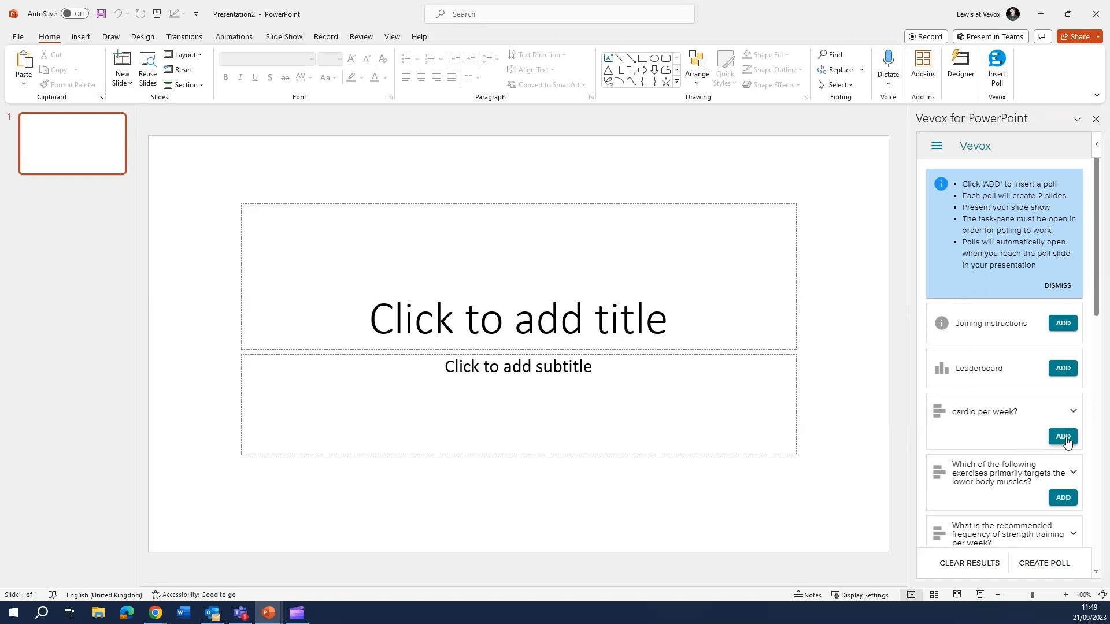
- Insert the 'cardio per week?' poll question and results slides into the new presentation
{"action": "left_click", "coordinate": [1062, 436]}
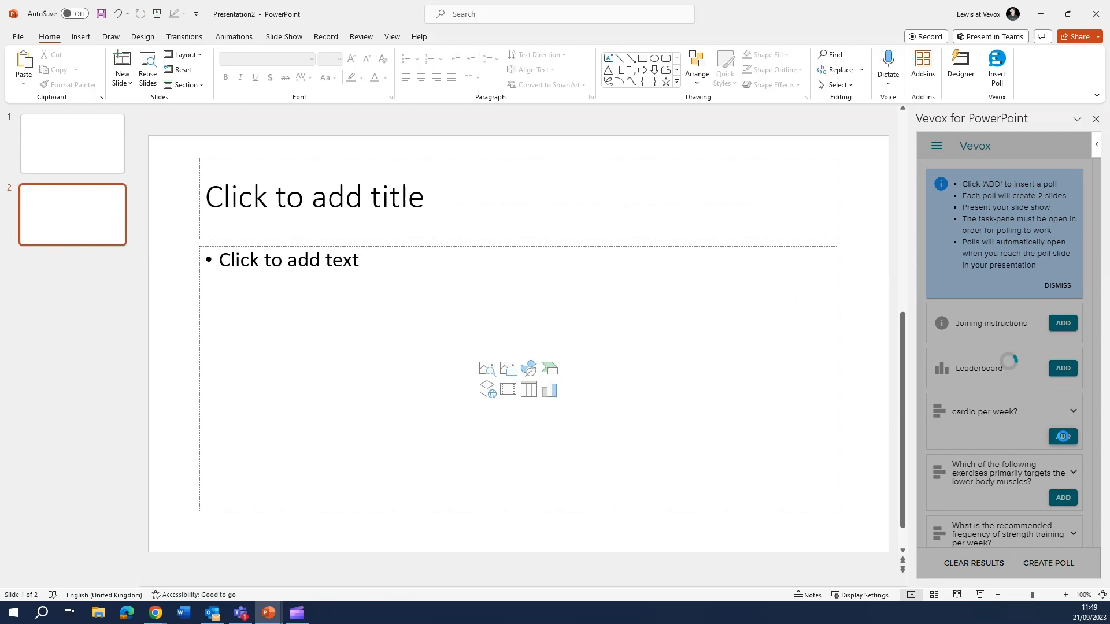
{"action": "left_click", "coordinate": [1061, 436]}
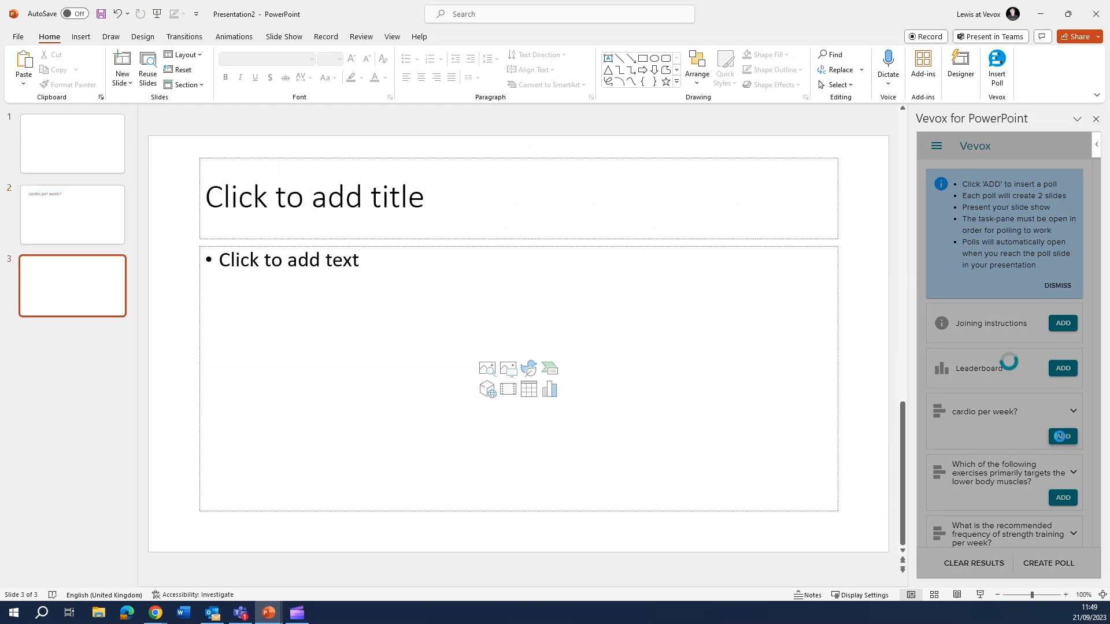
{"action": "left_click", "coordinate": [1061, 436]}
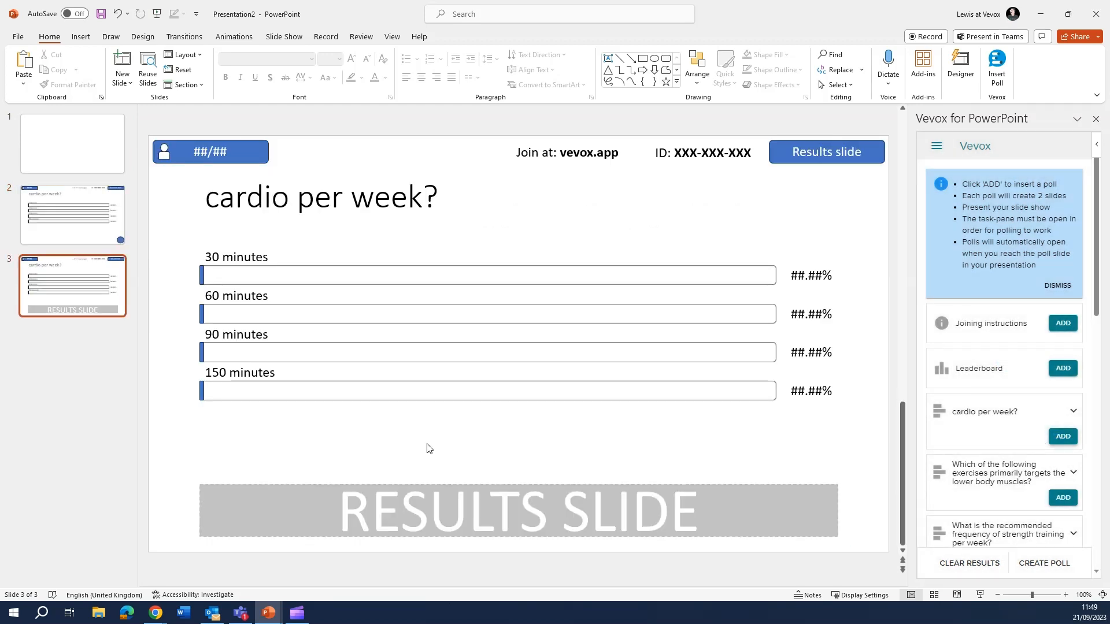
{"action": "mouse_move", "coordinate": [79, 211]}
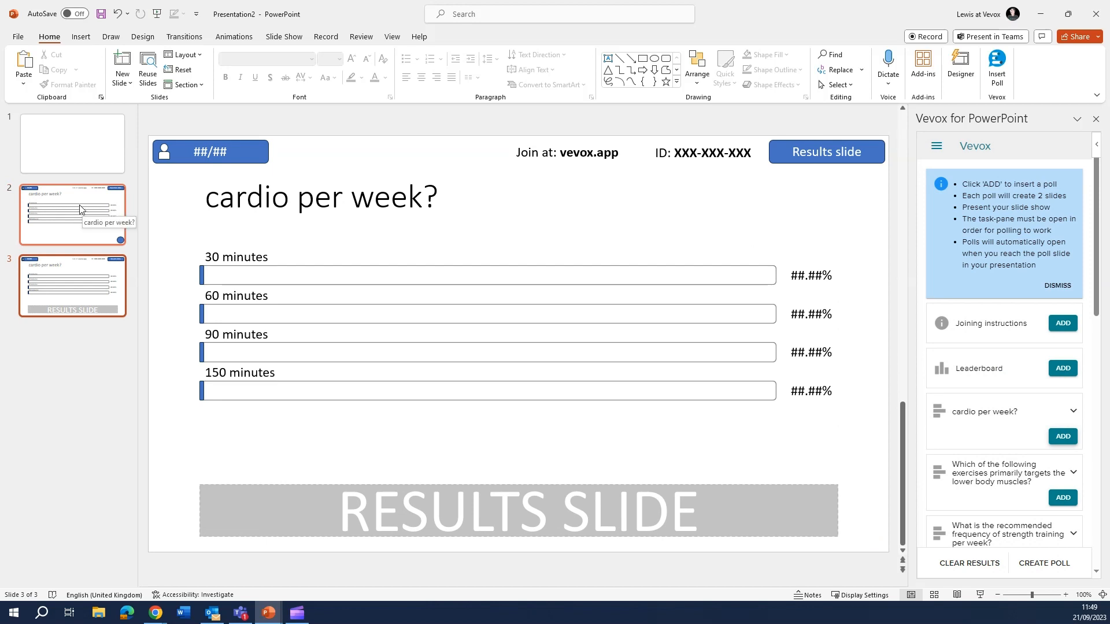
- Copy slides 2 and 3, then return to the Fitness brochure presentation
{"action": "left_click", "coordinate": [72, 215]}
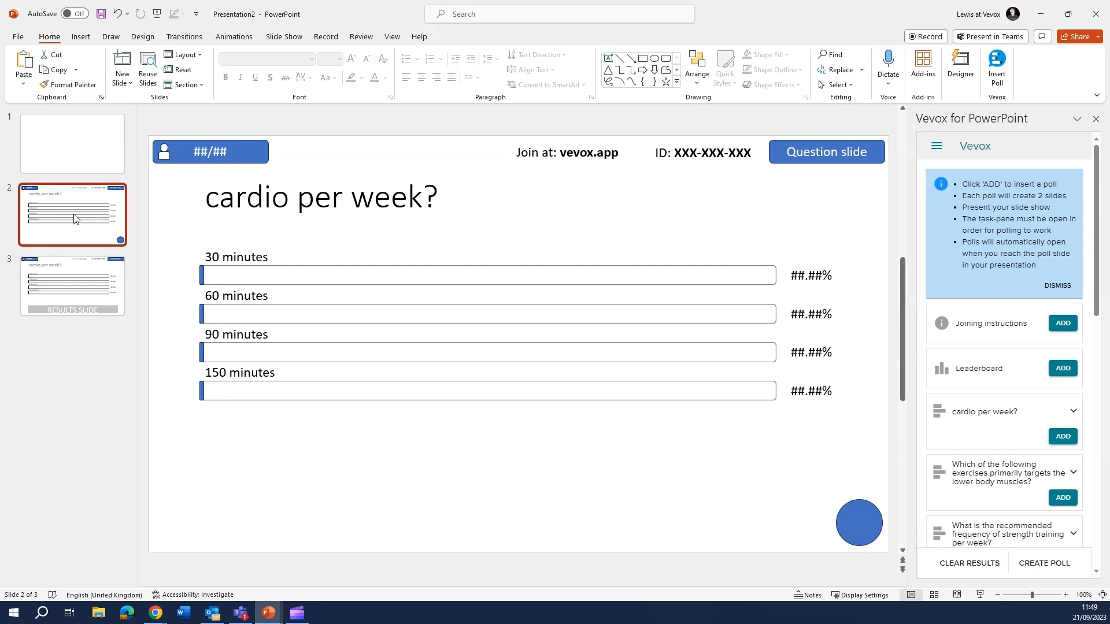
{"action": "left_click", "coordinate": [71, 285]}
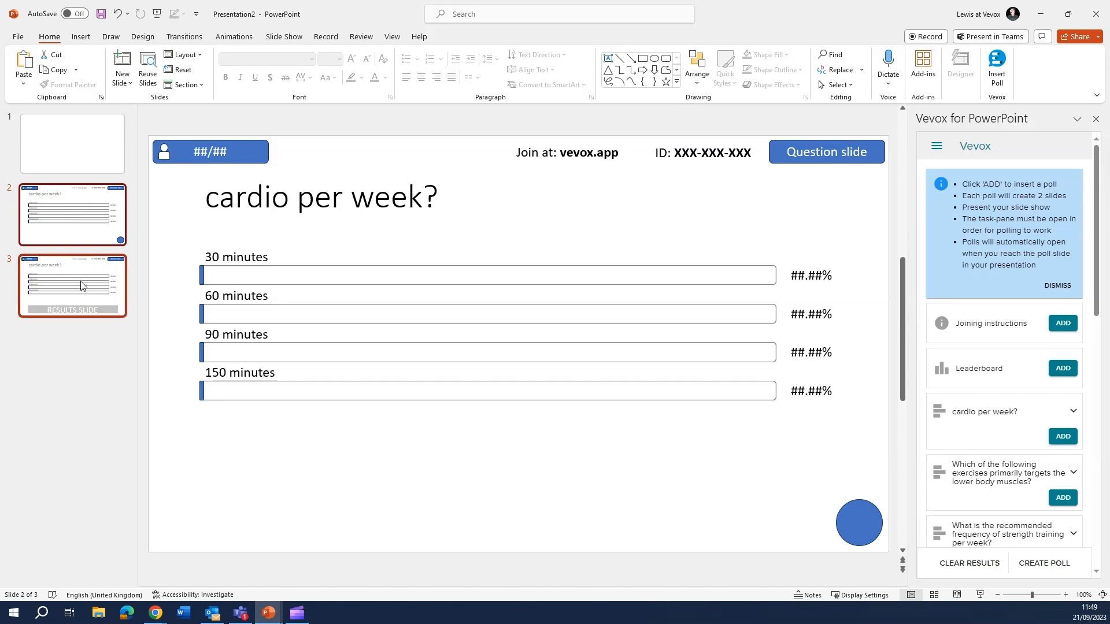
{"action": "right_click", "coordinate": [73, 285]}
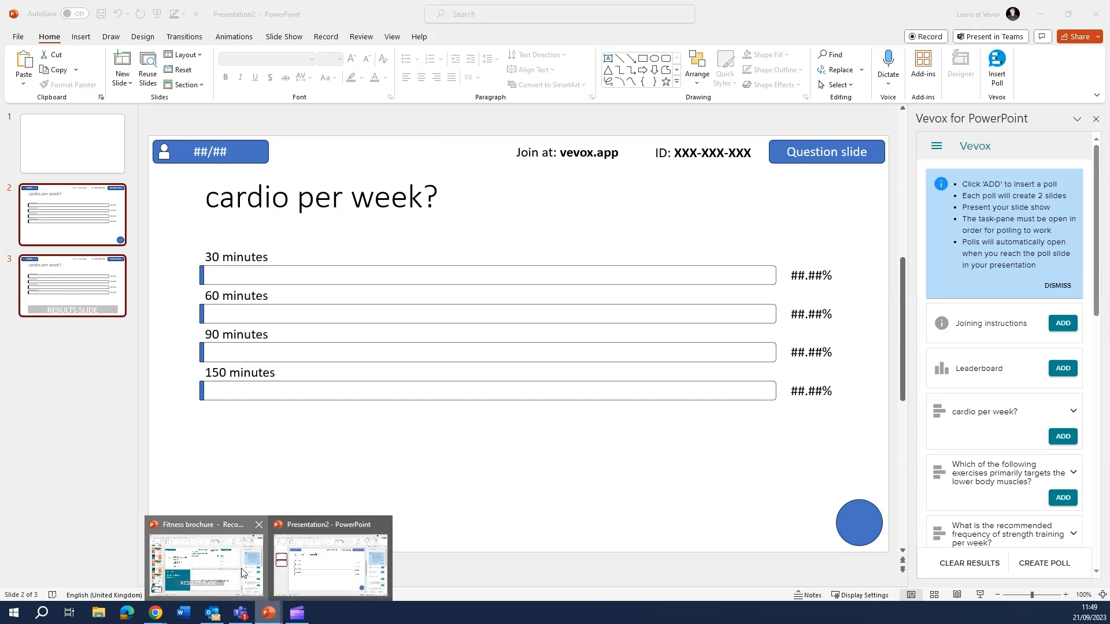
{"action": "left_click", "coordinate": [206, 559]}
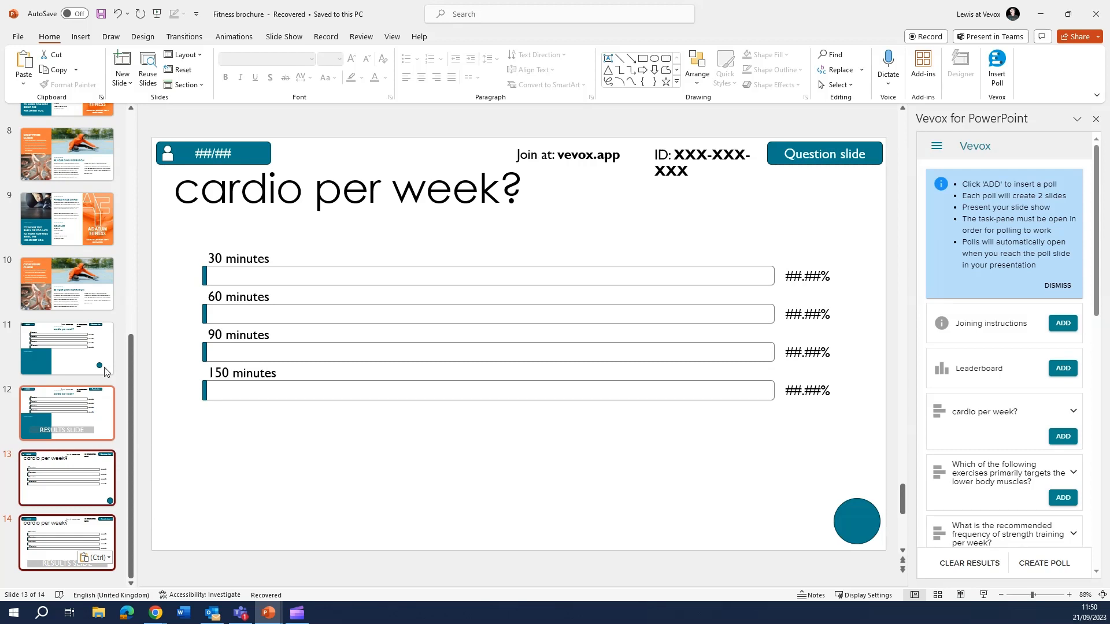
- Select the badly formatted poll question and results slides in the brochure
{"action": "left_click", "coordinate": [66, 348]}
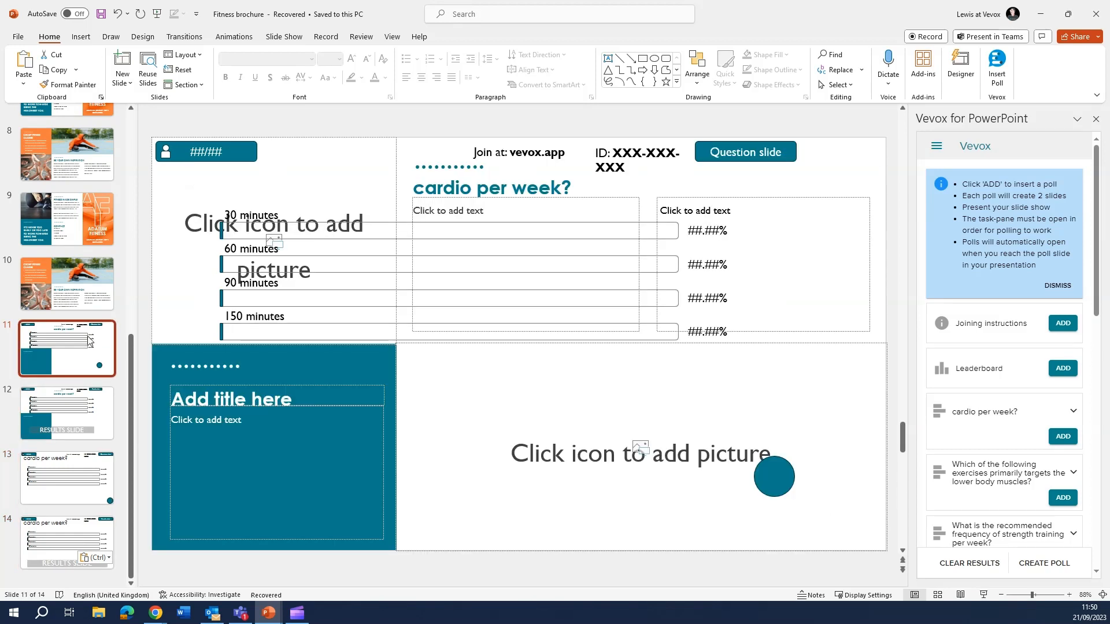
{"action": "left_click", "coordinate": [67, 413]}
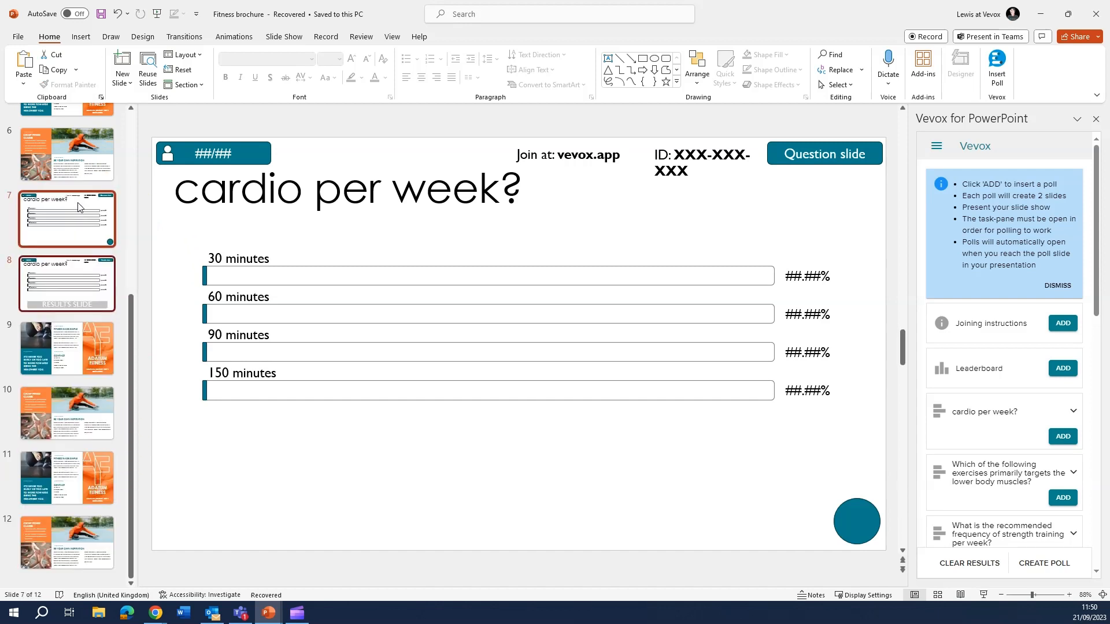
{"action": "mouse_move", "coordinate": [78, 227]}
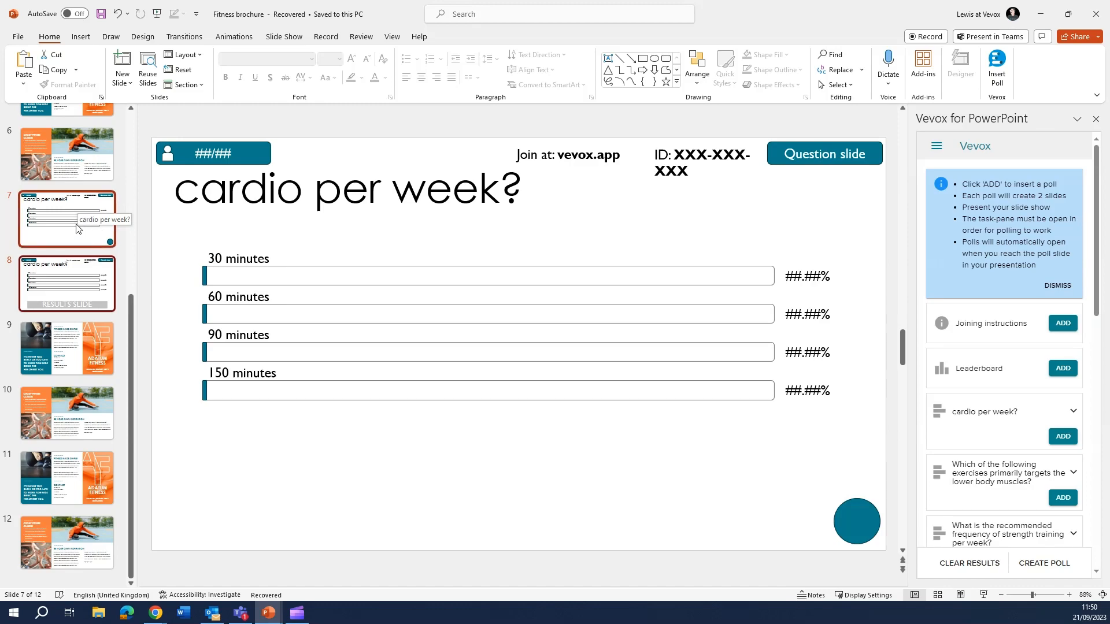